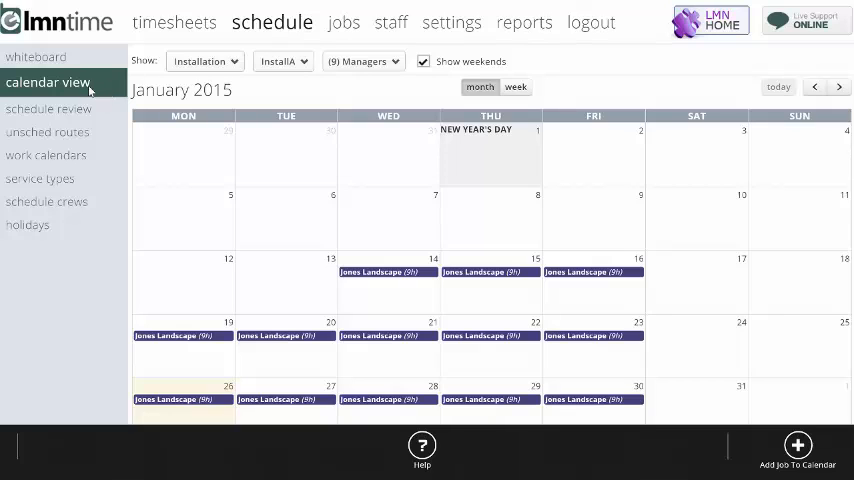
{"action": "mouse_move", "coordinate": [204, 68]}
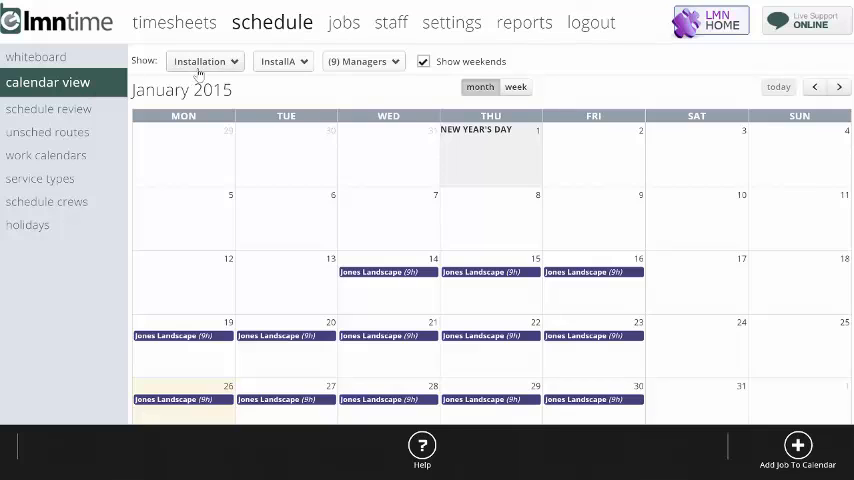
Step: Keep the calendar filtered to Installation jobs for crew InstallA and advance it to February 2015
{"action": "left_click", "coordinate": [204, 60]}
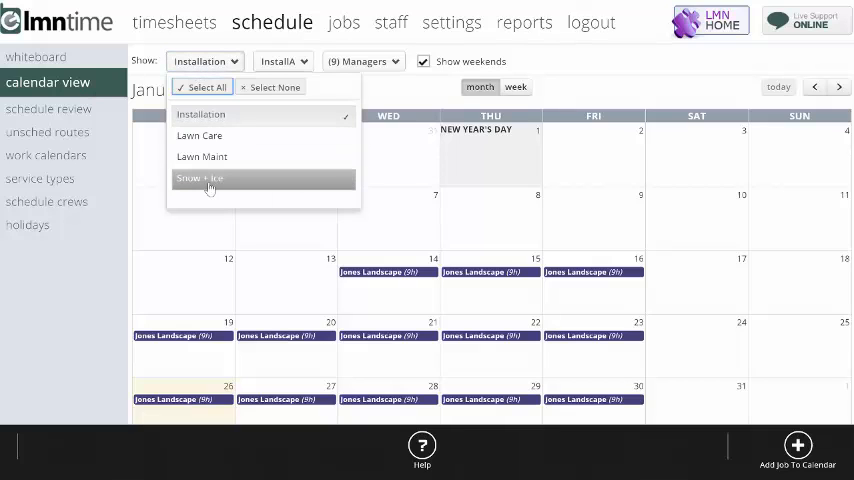
{"action": "mouse_move", "coordinate": [210, 136]}
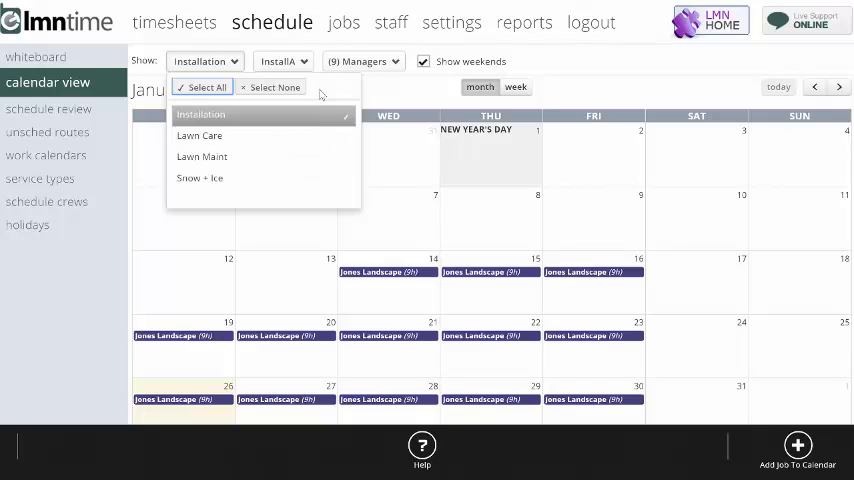
{"action": "left_click", "coordinate": [308, 60]}
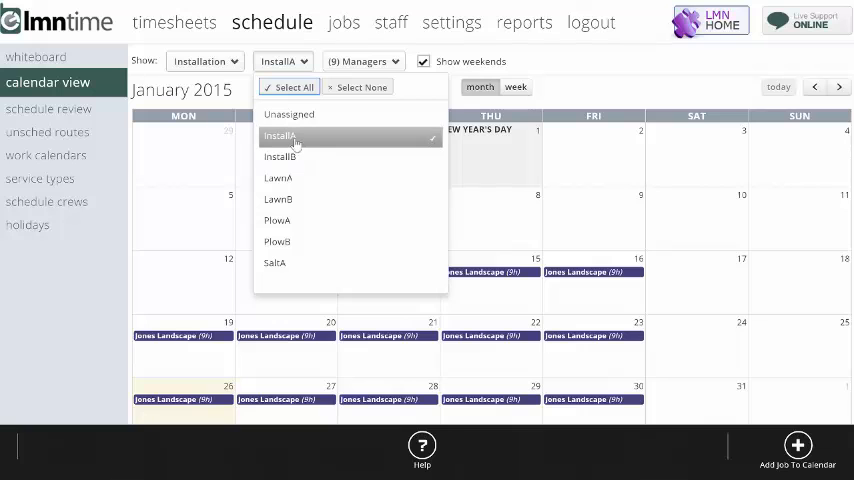
{"action": "left_click", "coordinate": [280, 156]}
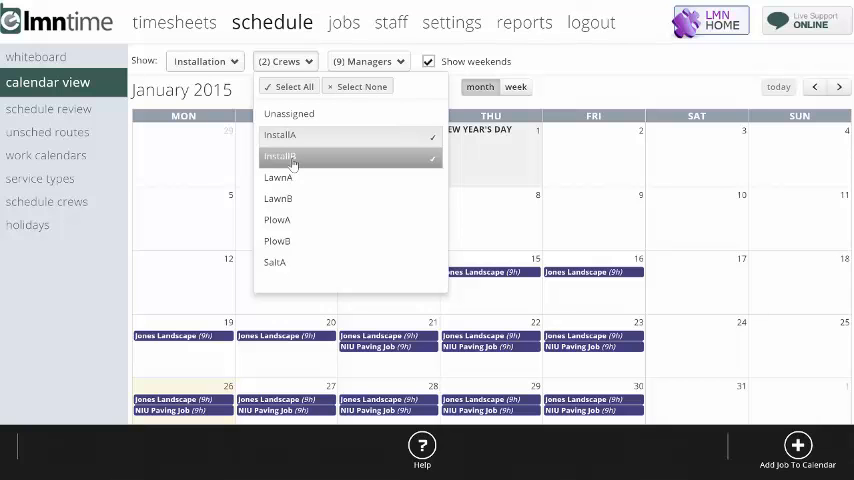
{"action": "left_click", "coordinate": [290, 156]}
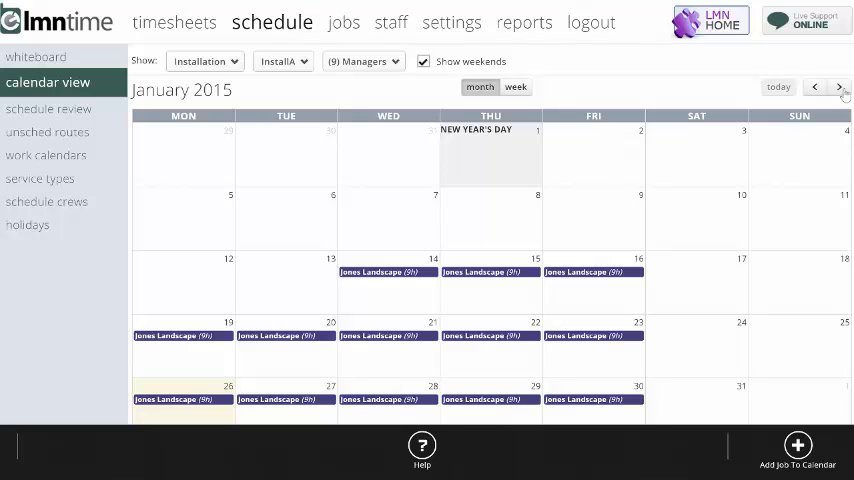
{"action": "left_click", "coordinate": [844, 88]}
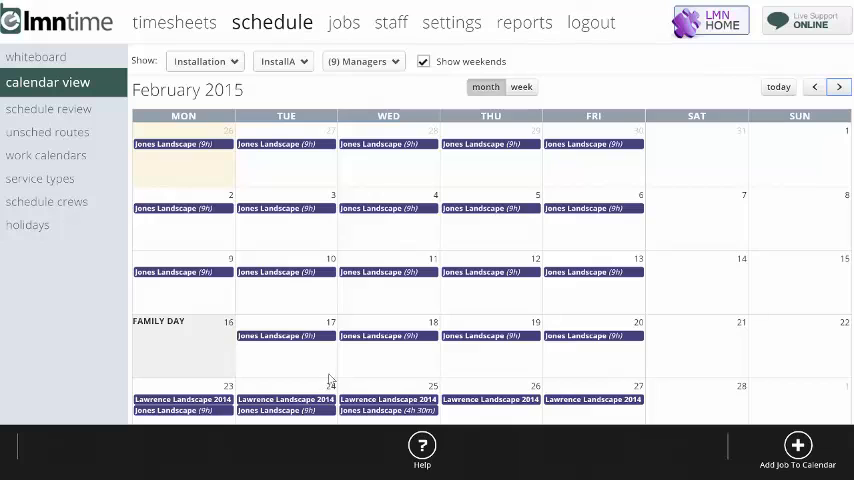
{"action": "mouse_move", "coordinate": [350, 376]}
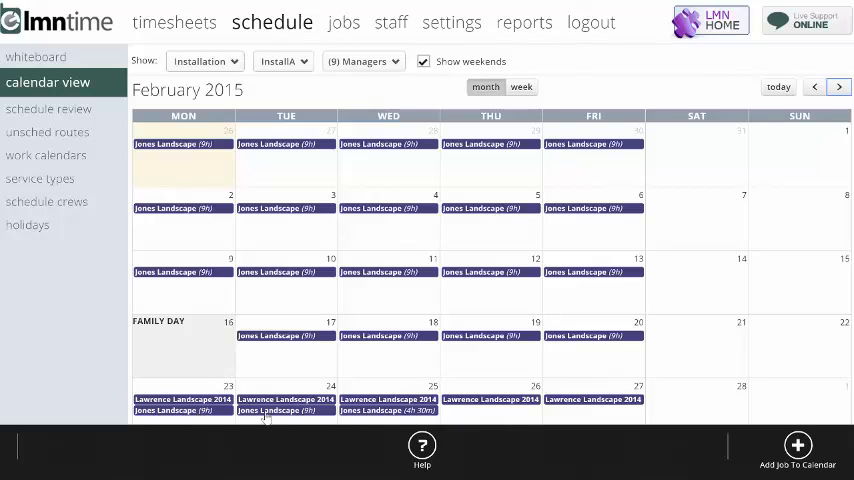
{"action": "mouse_move", "coordinate": [530, 422]}
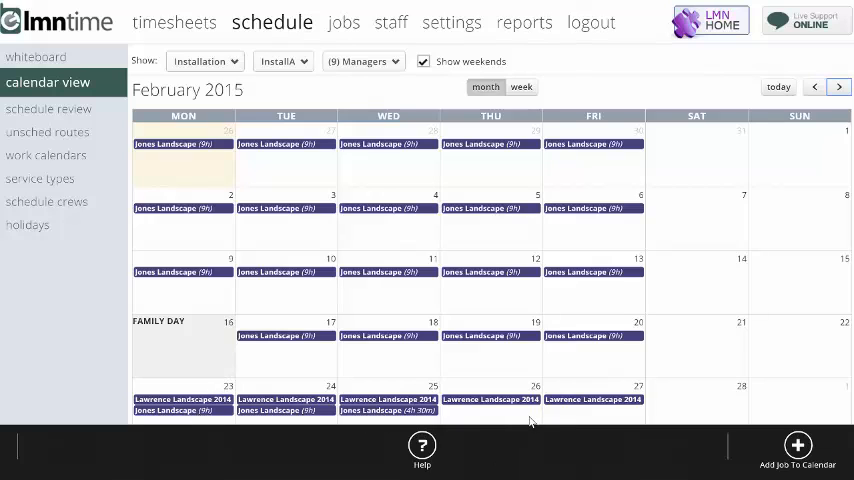
{"action": "mouse_move", "coordinate": [472, 432]}
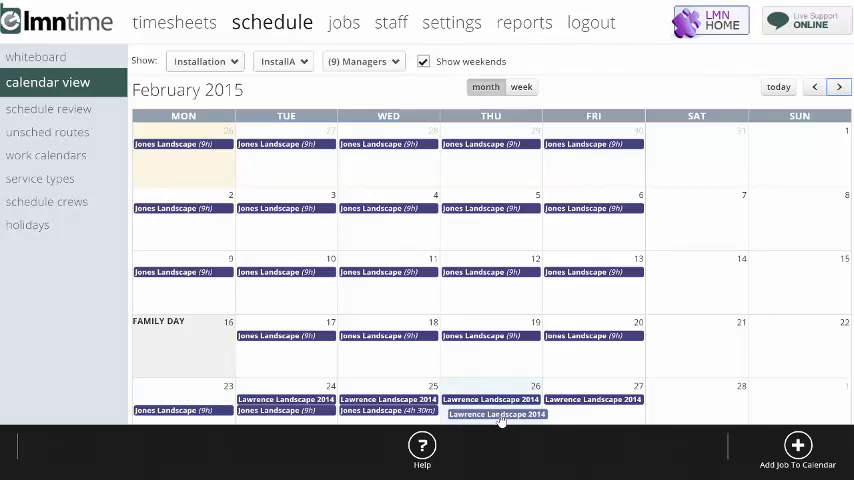
Step: Move the Lawrence Landscape 2014 job to February 26 and reschedule its remaining visits
{"action": "left_click", "coordinate": [496, 414]}
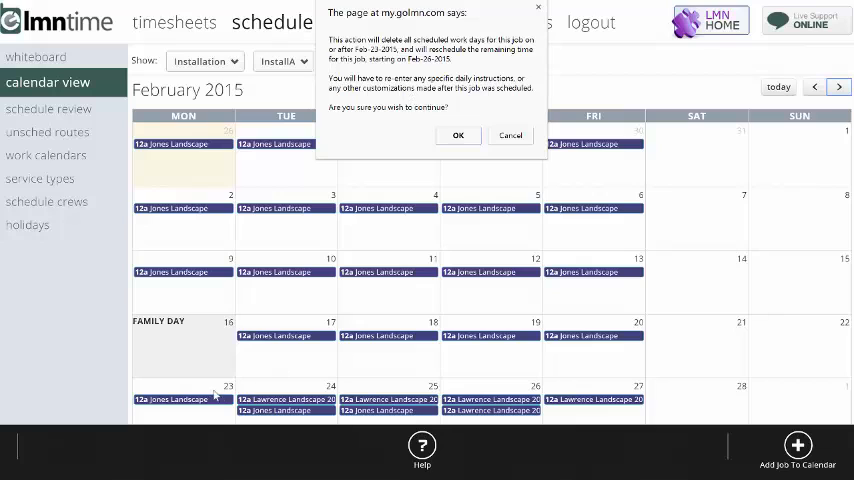
{"action": "mouse_move", "coordinate": [496, 208]}
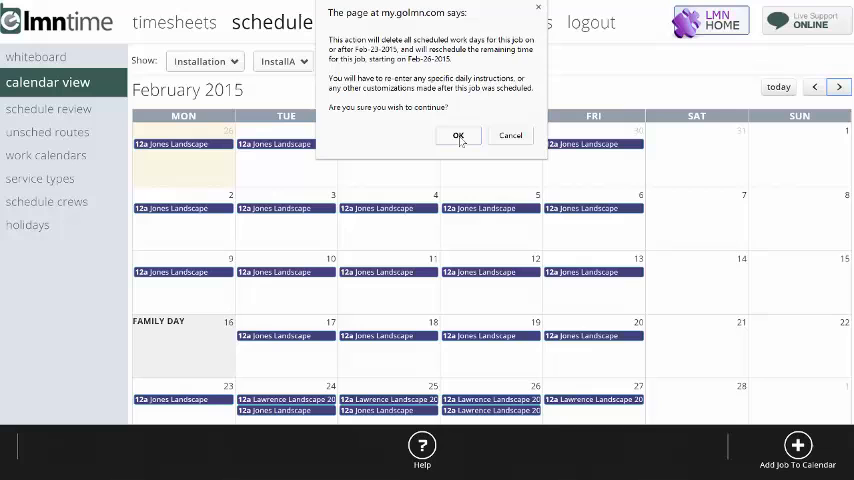
{"action": "left_click", "coordinate": [458, 136]}
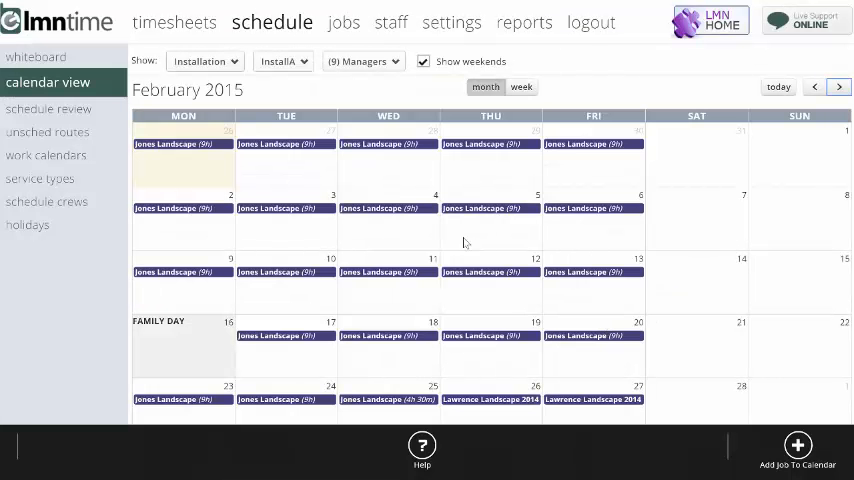
{"action": "mouse_move", "coordinate": [466, 406]}
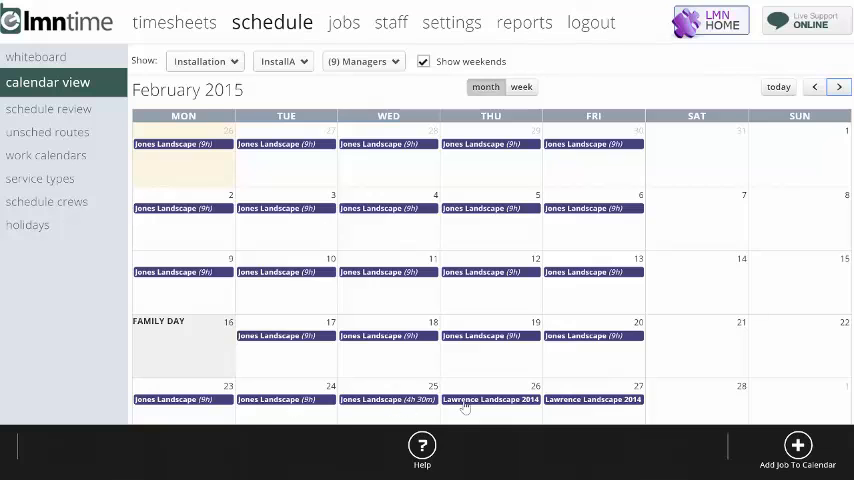
Step: Advance the calendar to March 2015 to see Lawrence Landscape visits through March 6
{"action": "left_click", "coordinate": [842, 88]}
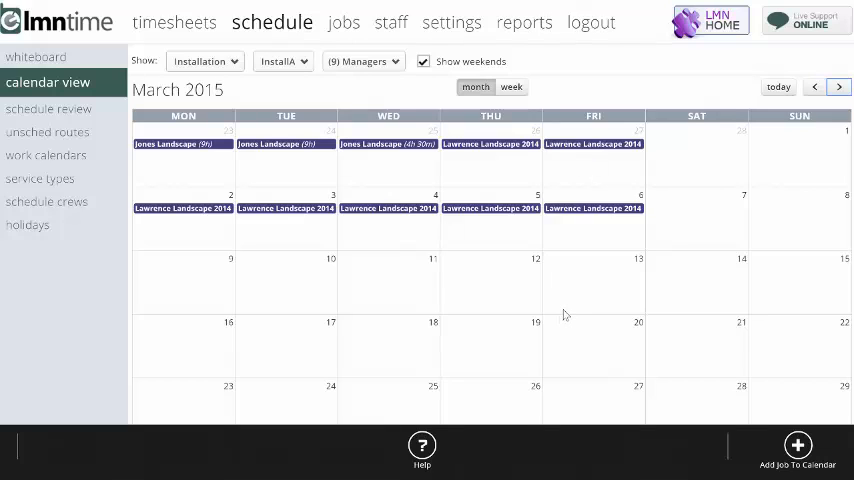
{"action": "mouse_move", "coordinate": [596, 280]}
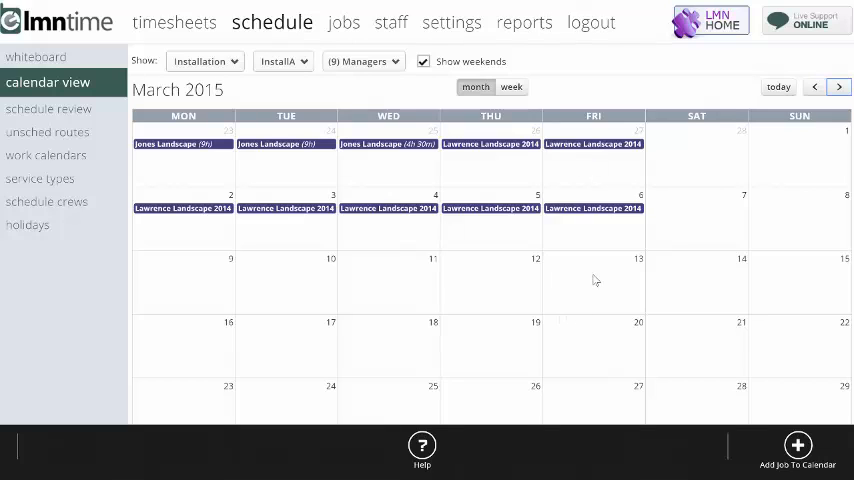
{"action": "mouse_move", "coordinate": [60, 108]}
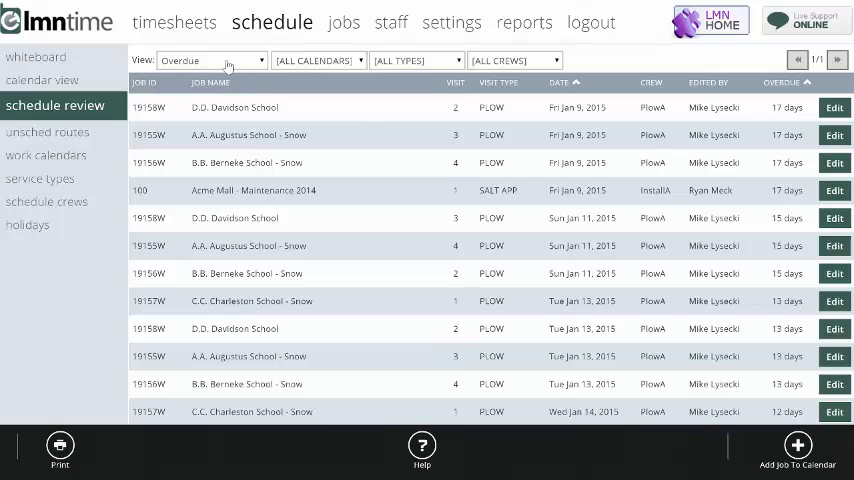
{"action": "mouse_move", "coordinate": [336, 194]}
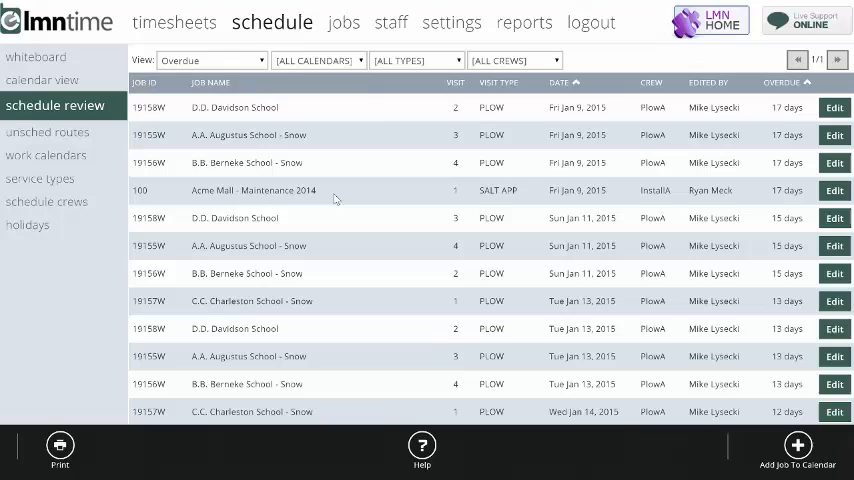
{"action": "mouse_move", "coordinate": [332, 122]}
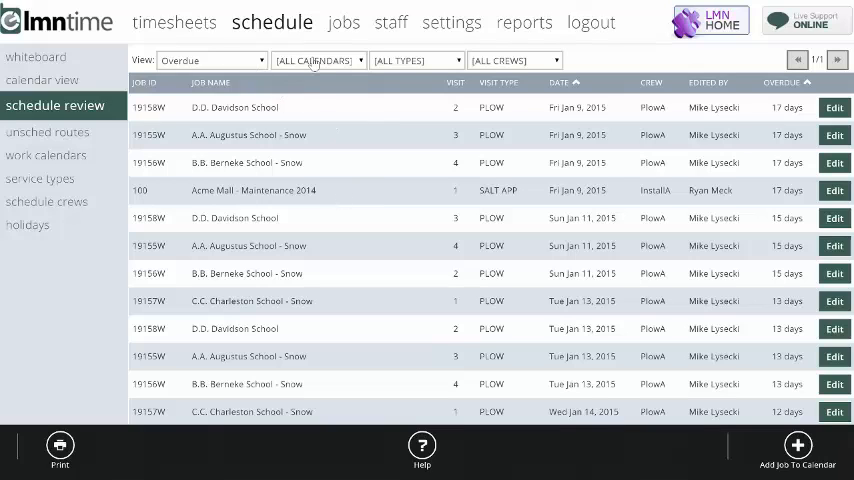
{"action": "left_click", "coordinate": [416, 60]}
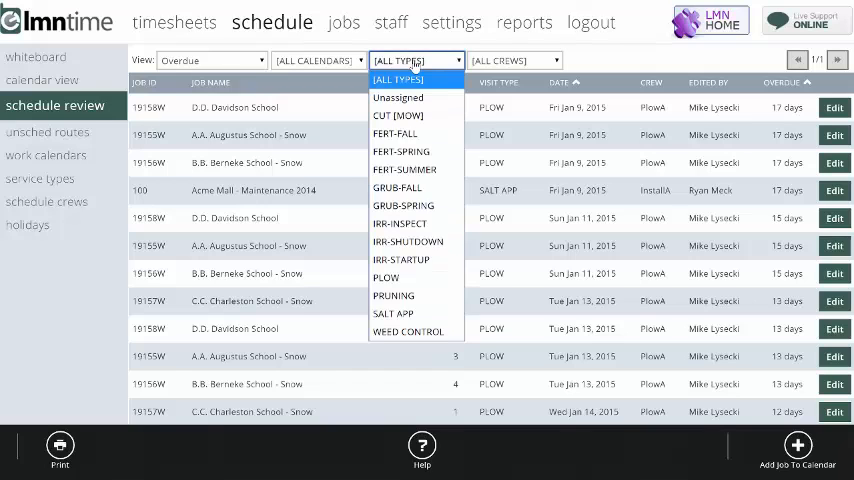
{"action": "mouse_move", "coordinate": [392, 312]}
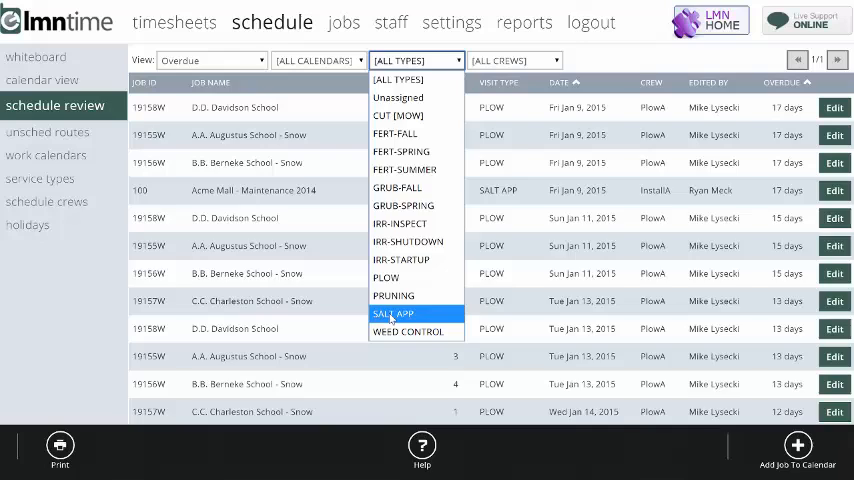
{"action": "left_click", "coordinate": [396, 314]}
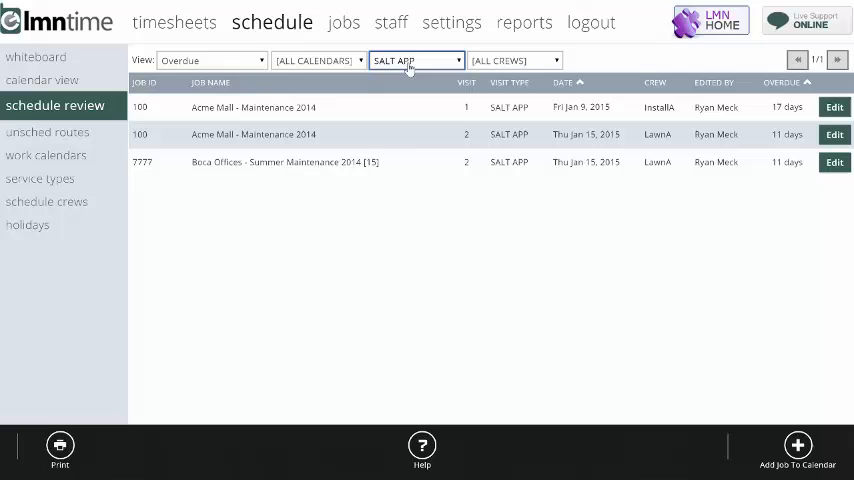
{"action": "left_click", "coordinate": [410, 60]}
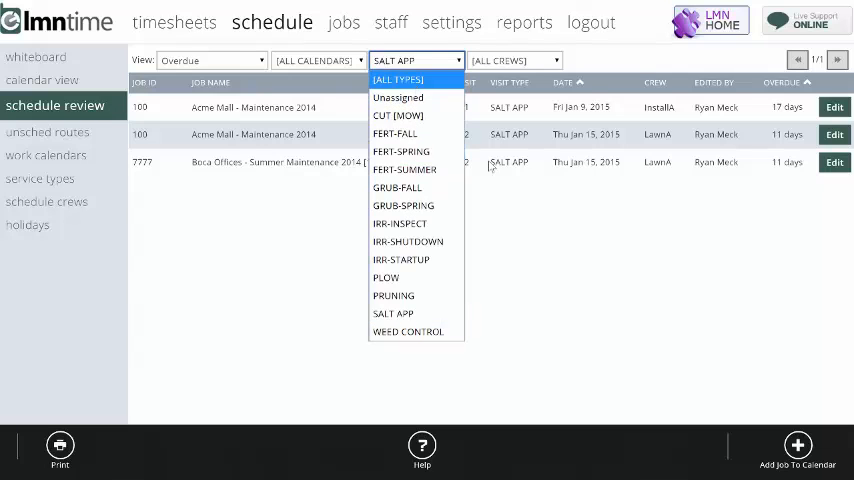
{"action": "left_click", "coordinate": [396, 80]}
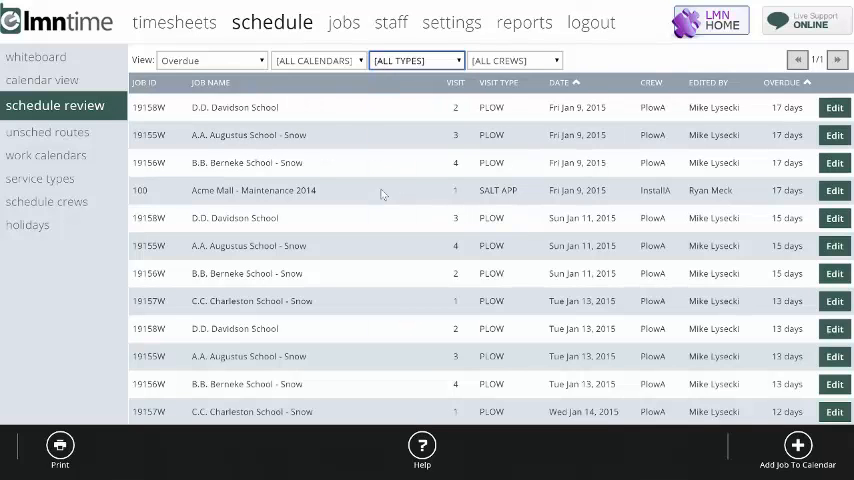
{"action": "mouse_move", "coordinate": [368, 192]}
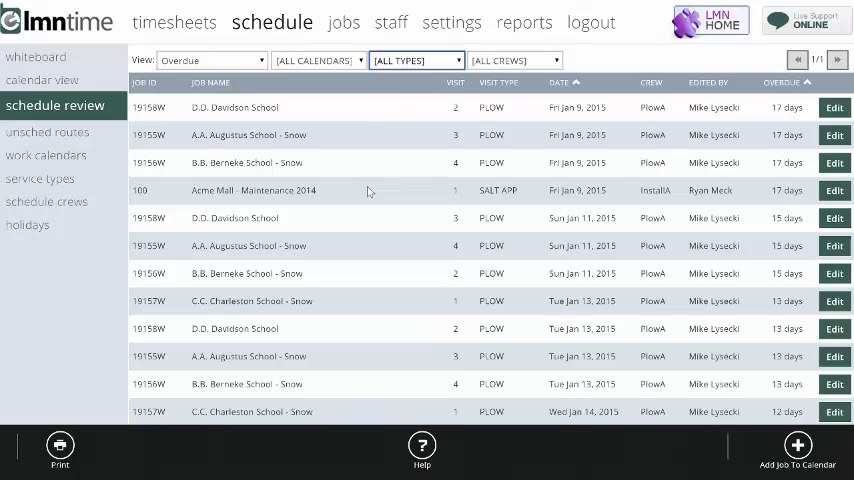
{"action": "mouse_move", "coordinate": [406, 290]}
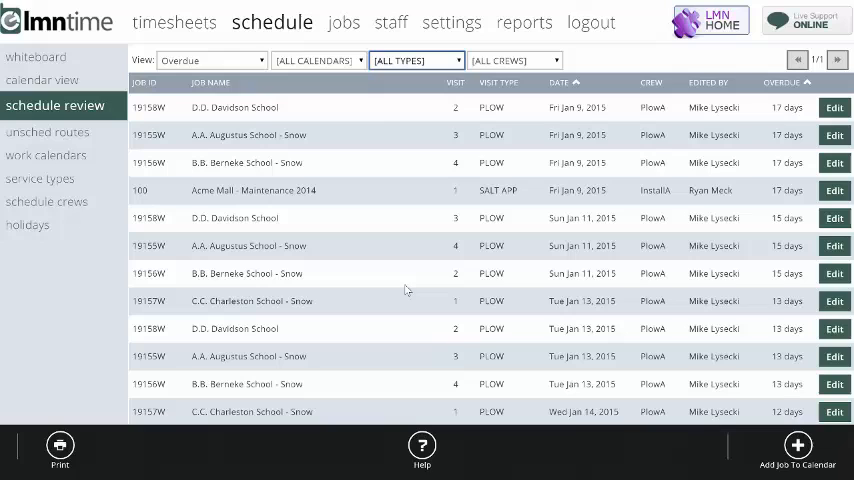
{"action": "mouse_move", "coordinate": [372, 232]}
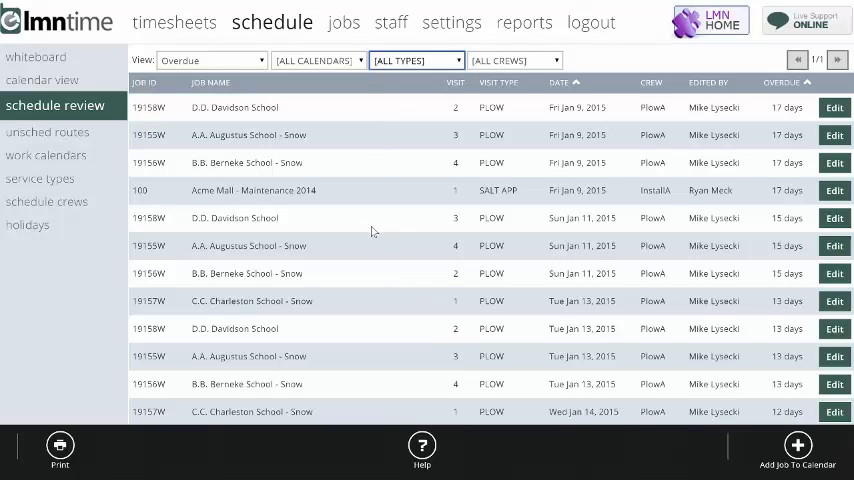
{"action": "mouse_move", "coordinate": [386, 232]}
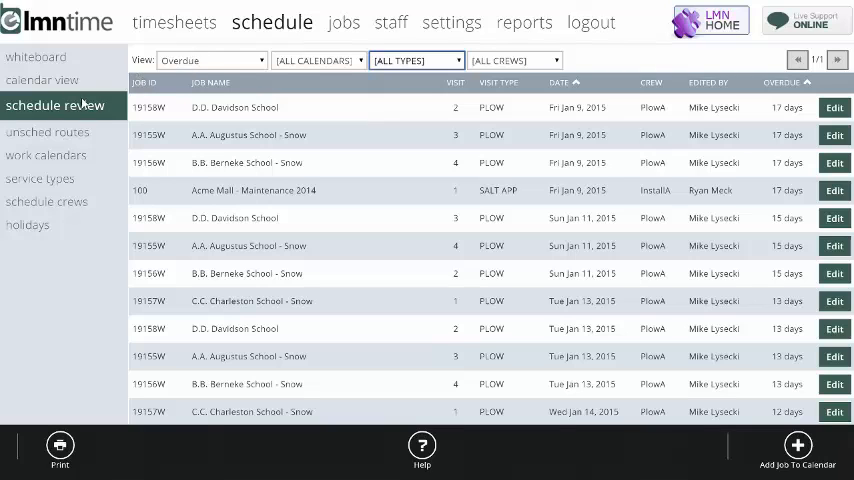
Step: Switch the schedule review from Overdue through Scheduled and Skipped to the Completed view
{"action": "left_click", "coordinate": [212, 60]}
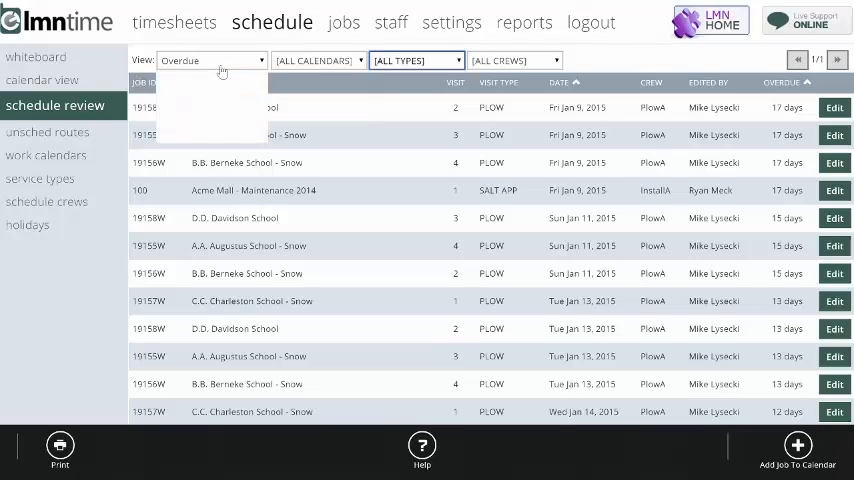
{"action": "left_click", "coordinate": [210, 60]}
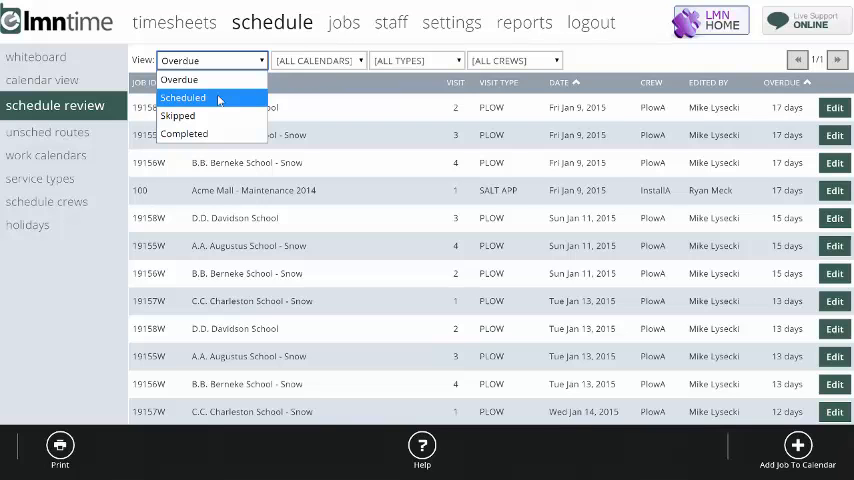
{"action": "left_click", "coordinate": [184, 96]}
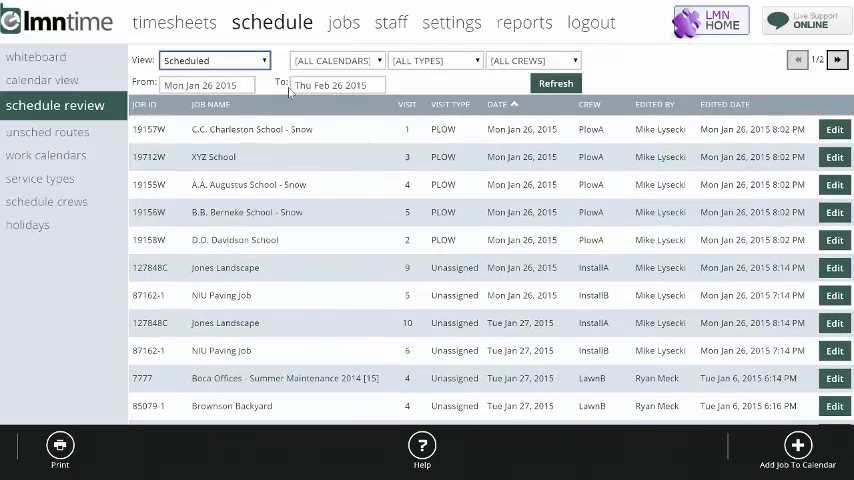
{"action": "left_click", "coordinate": [210, 60]}
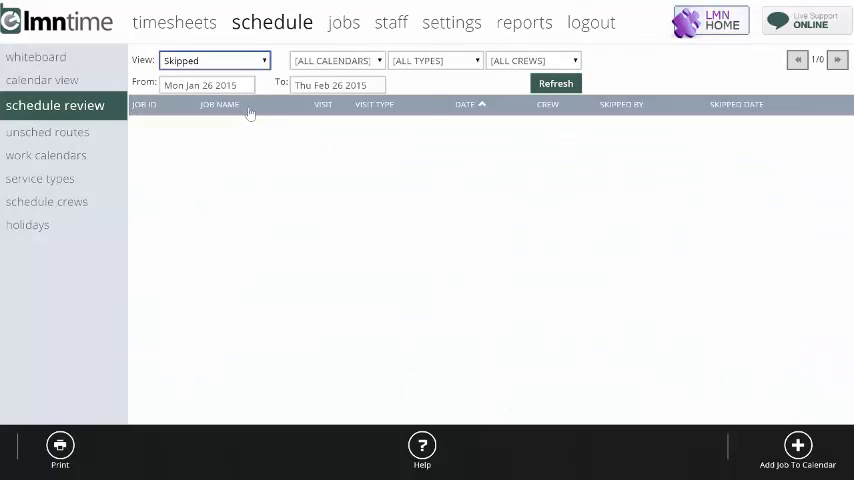
{"action": "left_click", "coordinate": [212, 60]}
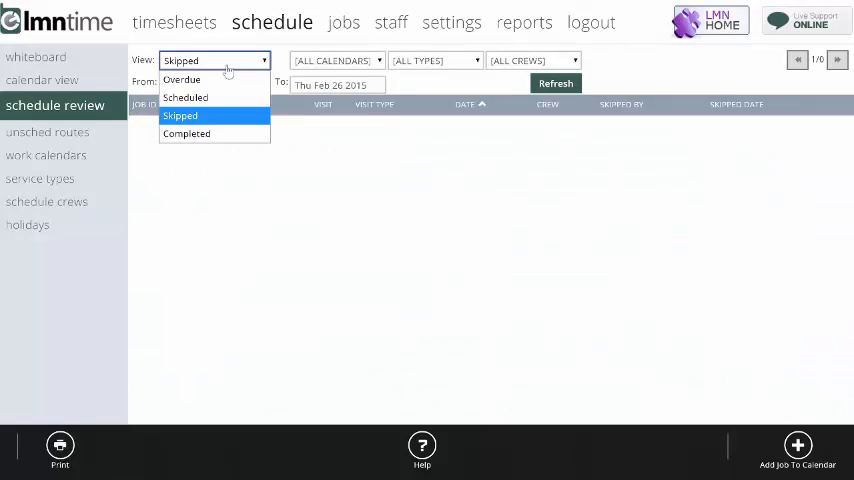
{"action": "left_click", "coordinate": [188, 132]}
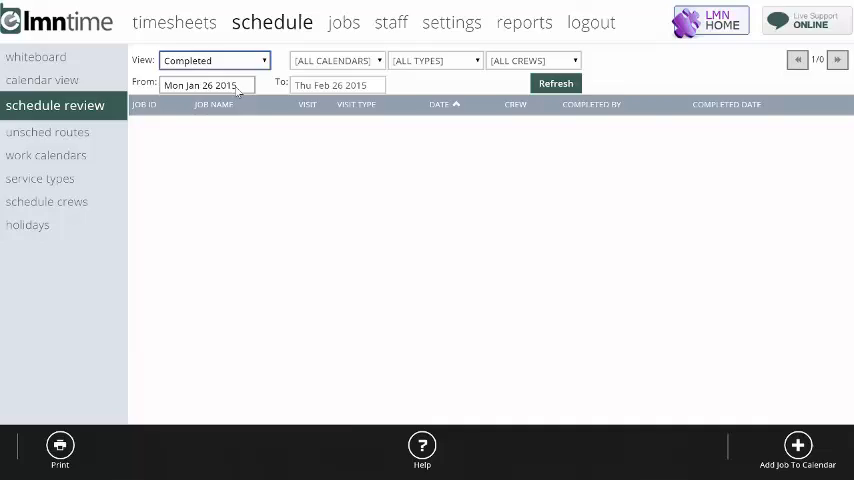
Step: Set the review start date to January 1, 2015 and refresh the completed visits list
{"action": "left_click", "coordinate": [206, 84]}
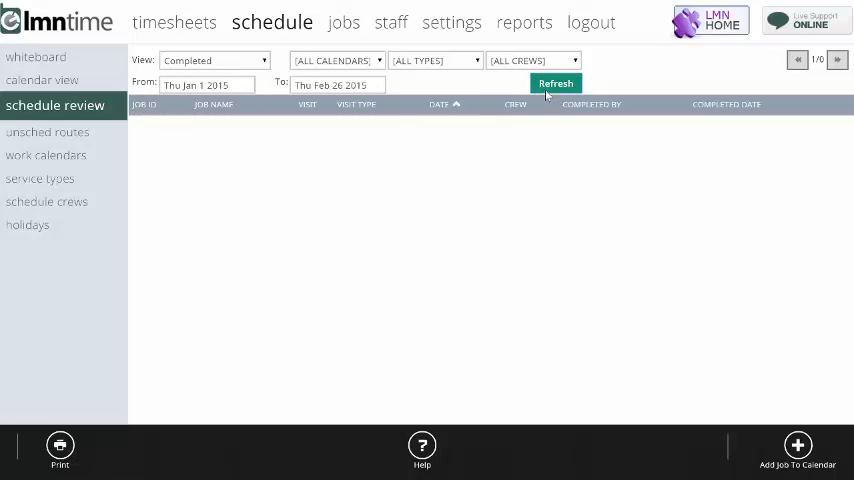
{"action": "left_click", "coordinate": [556, 84]}
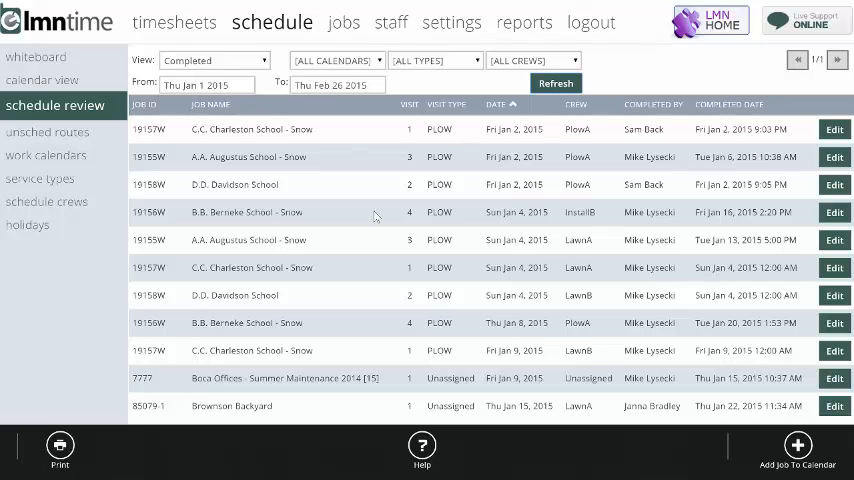
{"action": "mouse_move", "coordinate": [456, 188]}
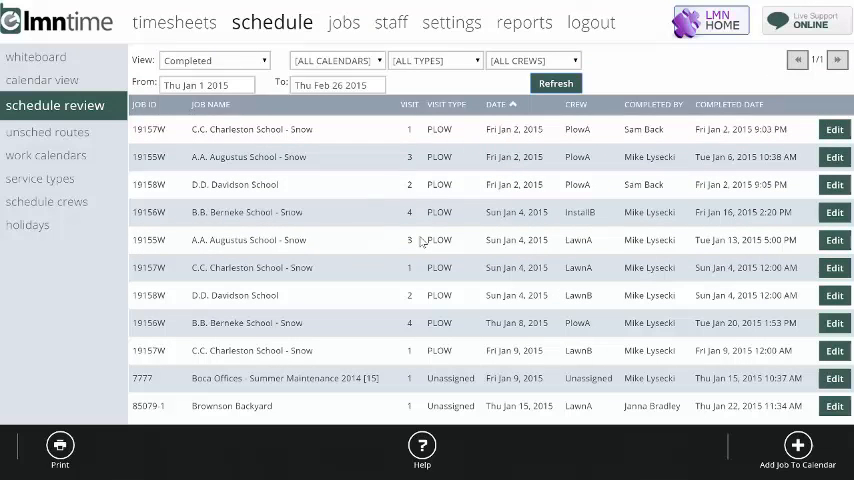
{"action": "mouse_move", "coordinate": [412, 236]}
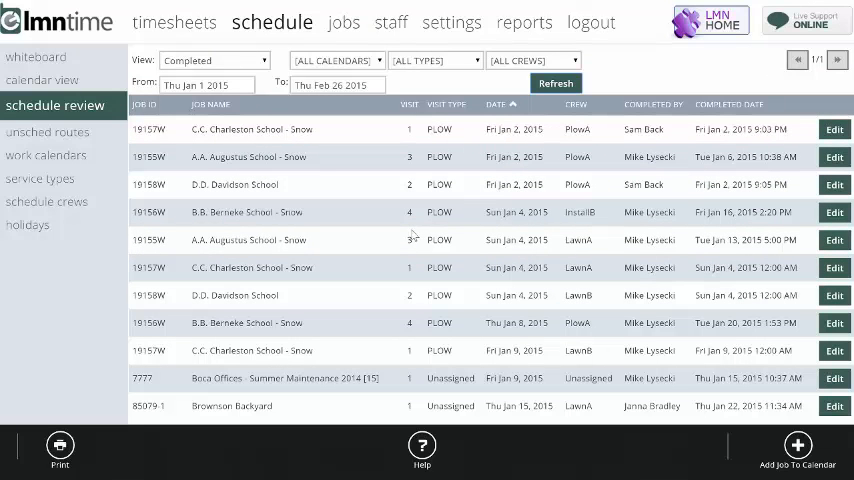